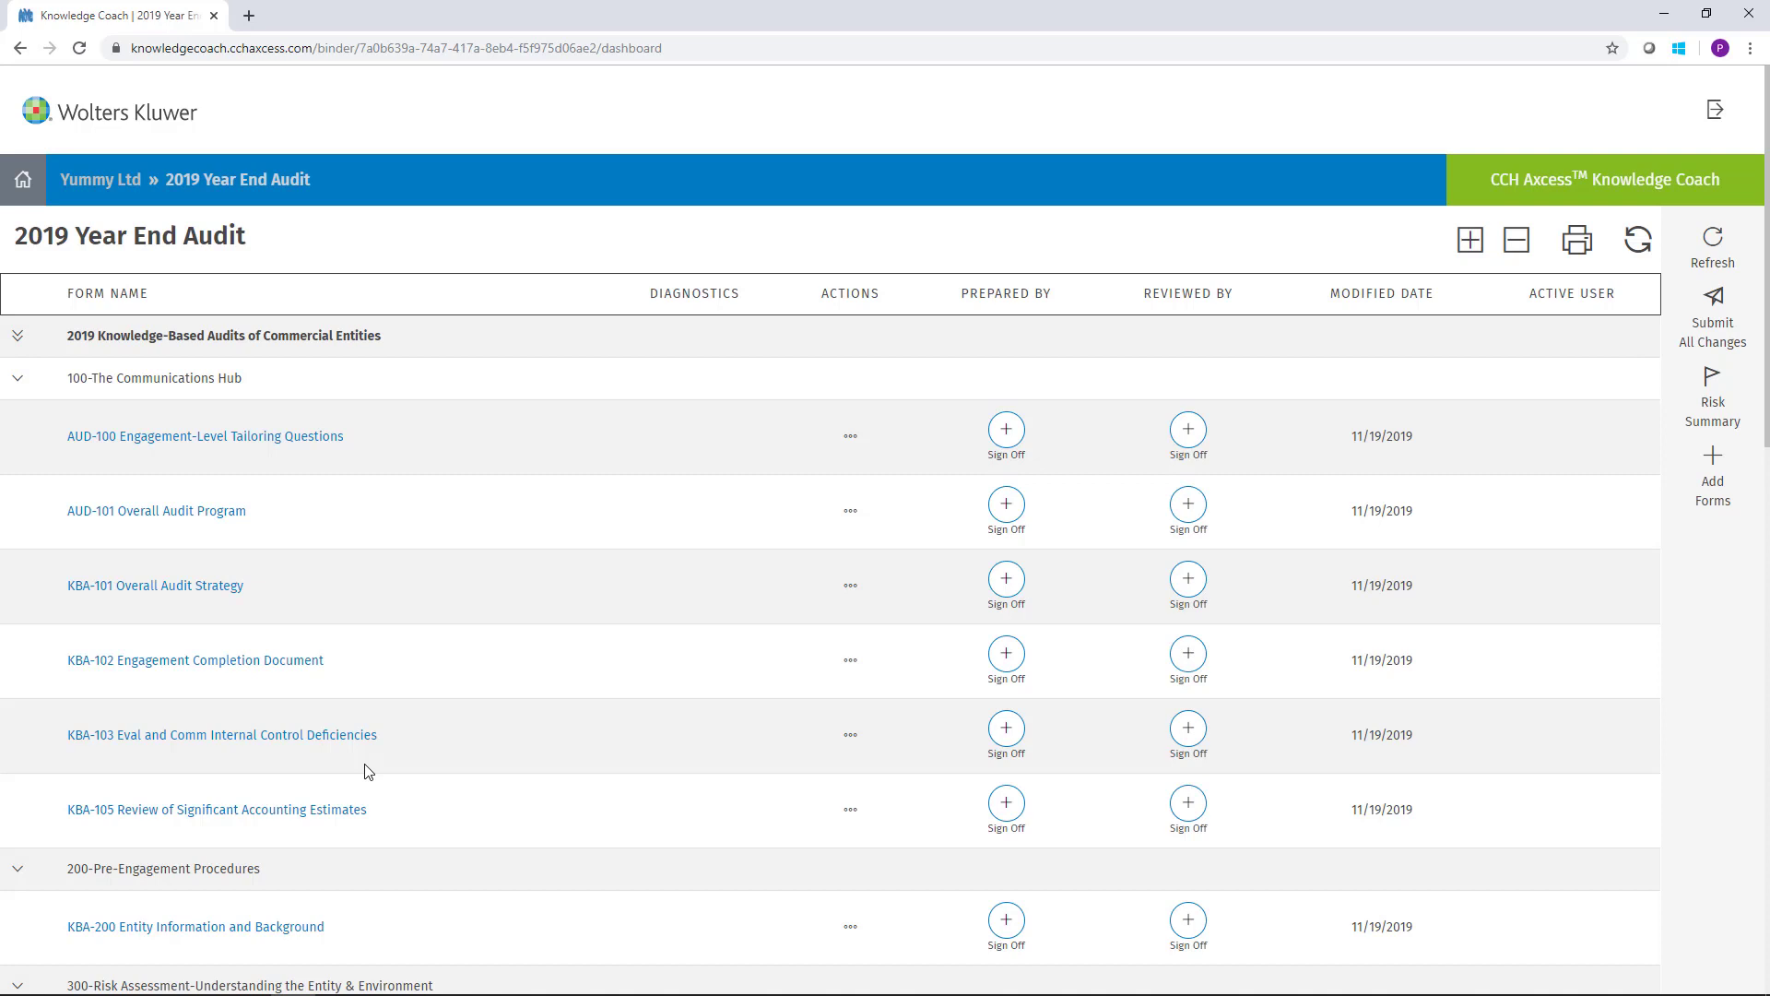
mouse_move(351, 729)
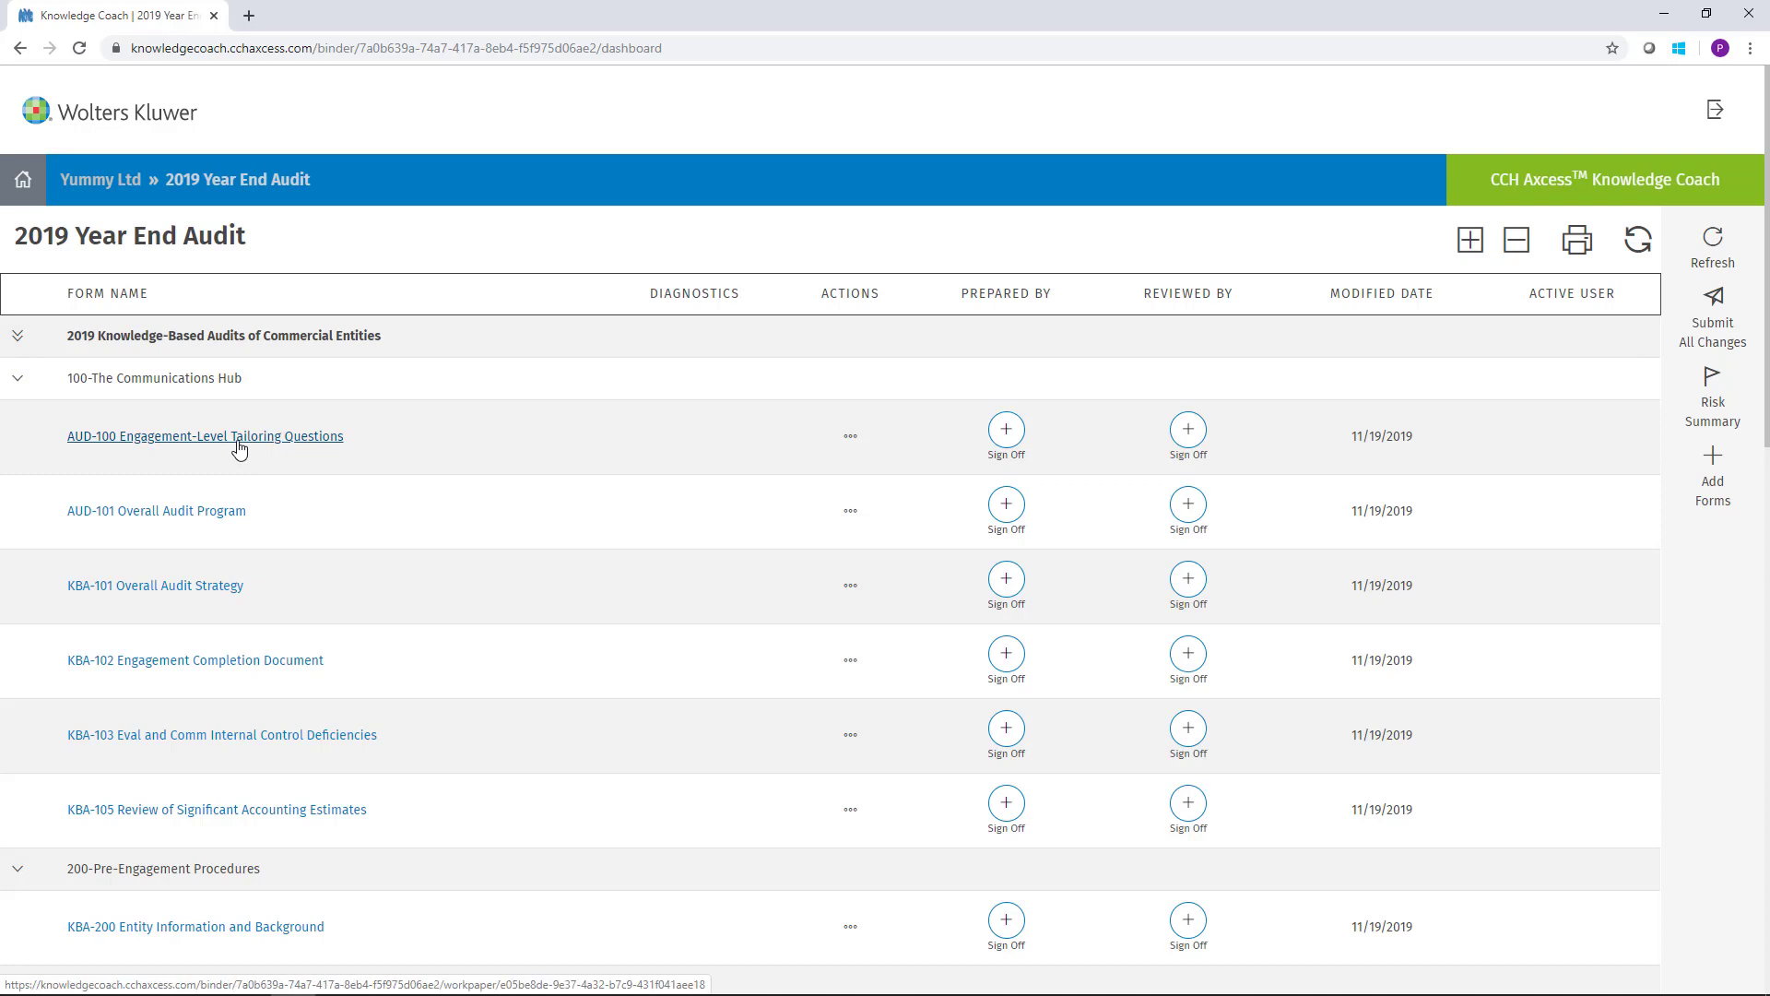
- Open the AUD-100 Engagement-Level Tailoring Questions form from the dashboard's Form Name list
click(205, 436)
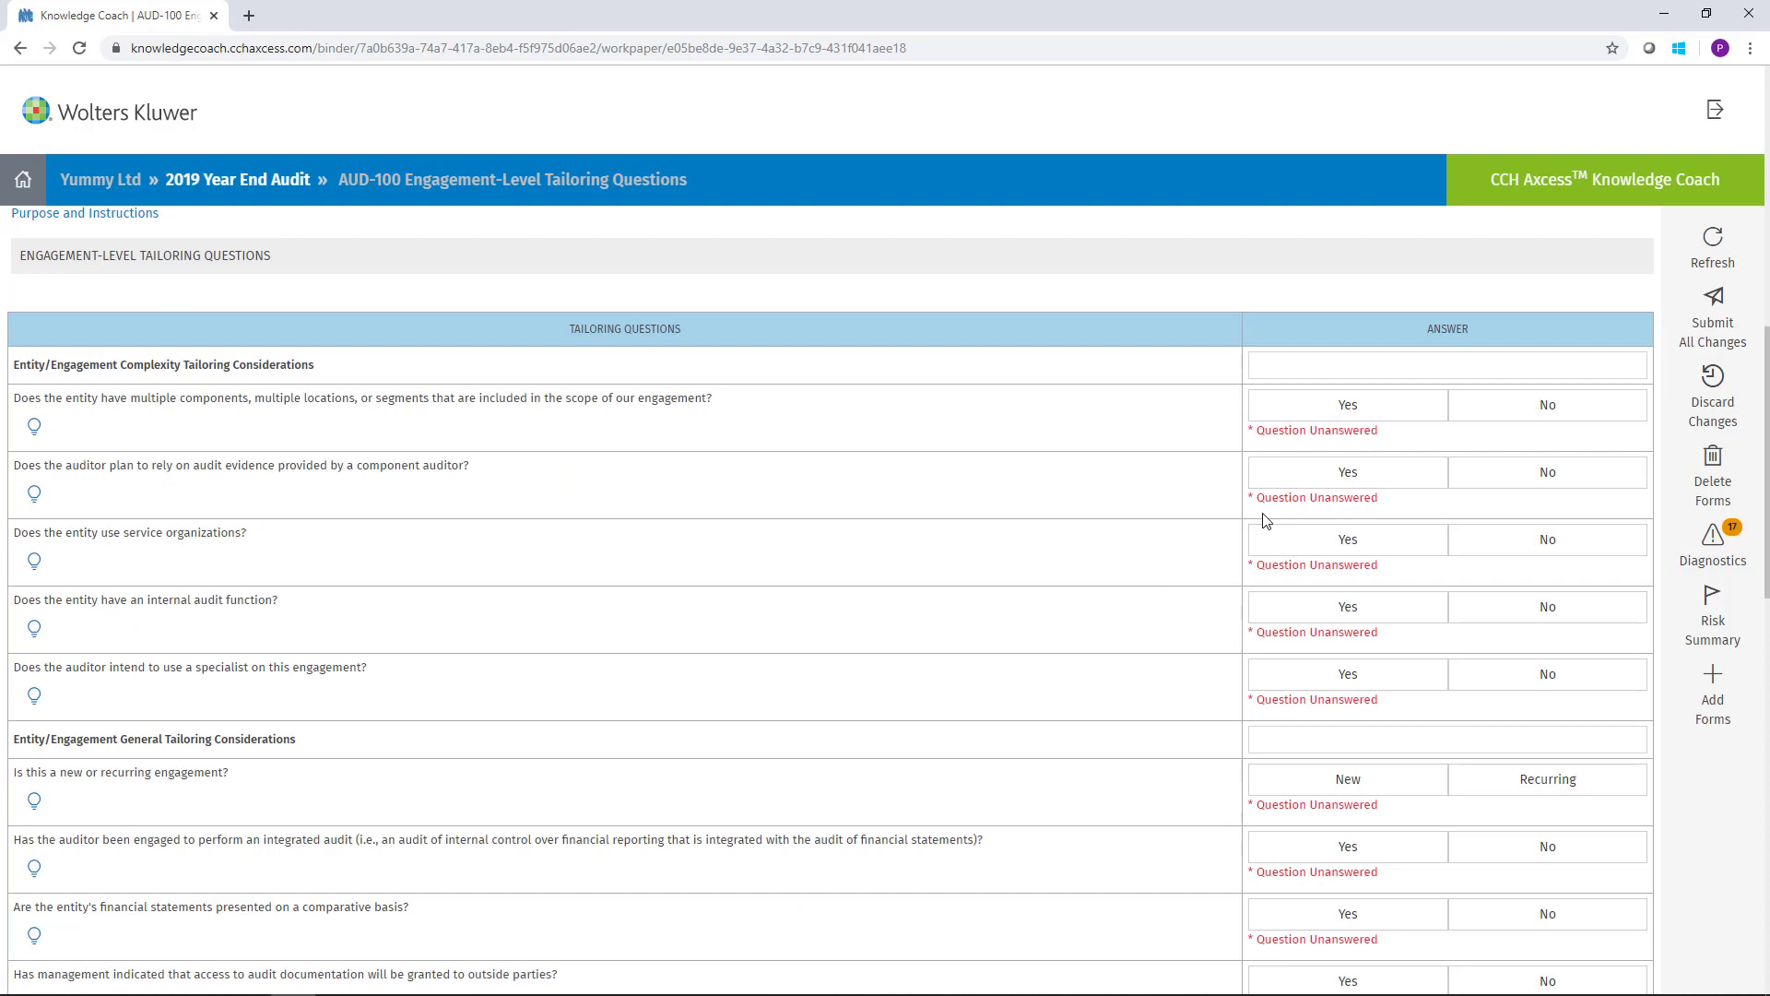
mouse_move(1263, 506)
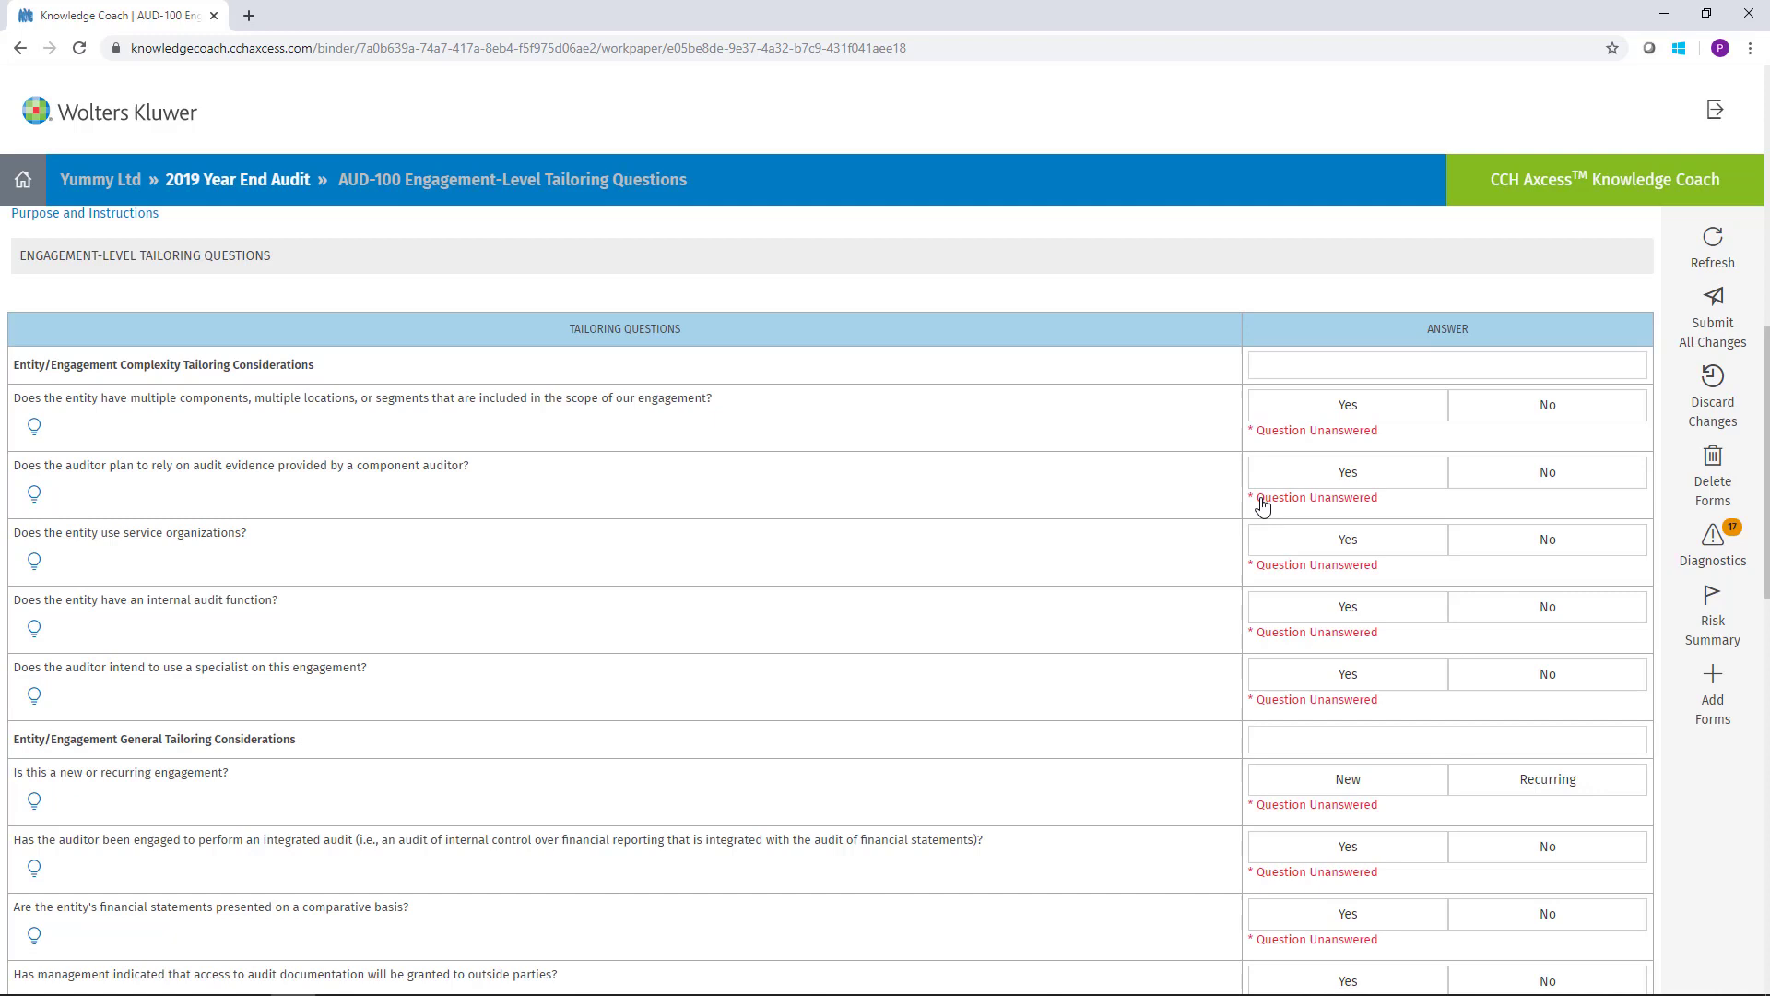
click(1348, 404)
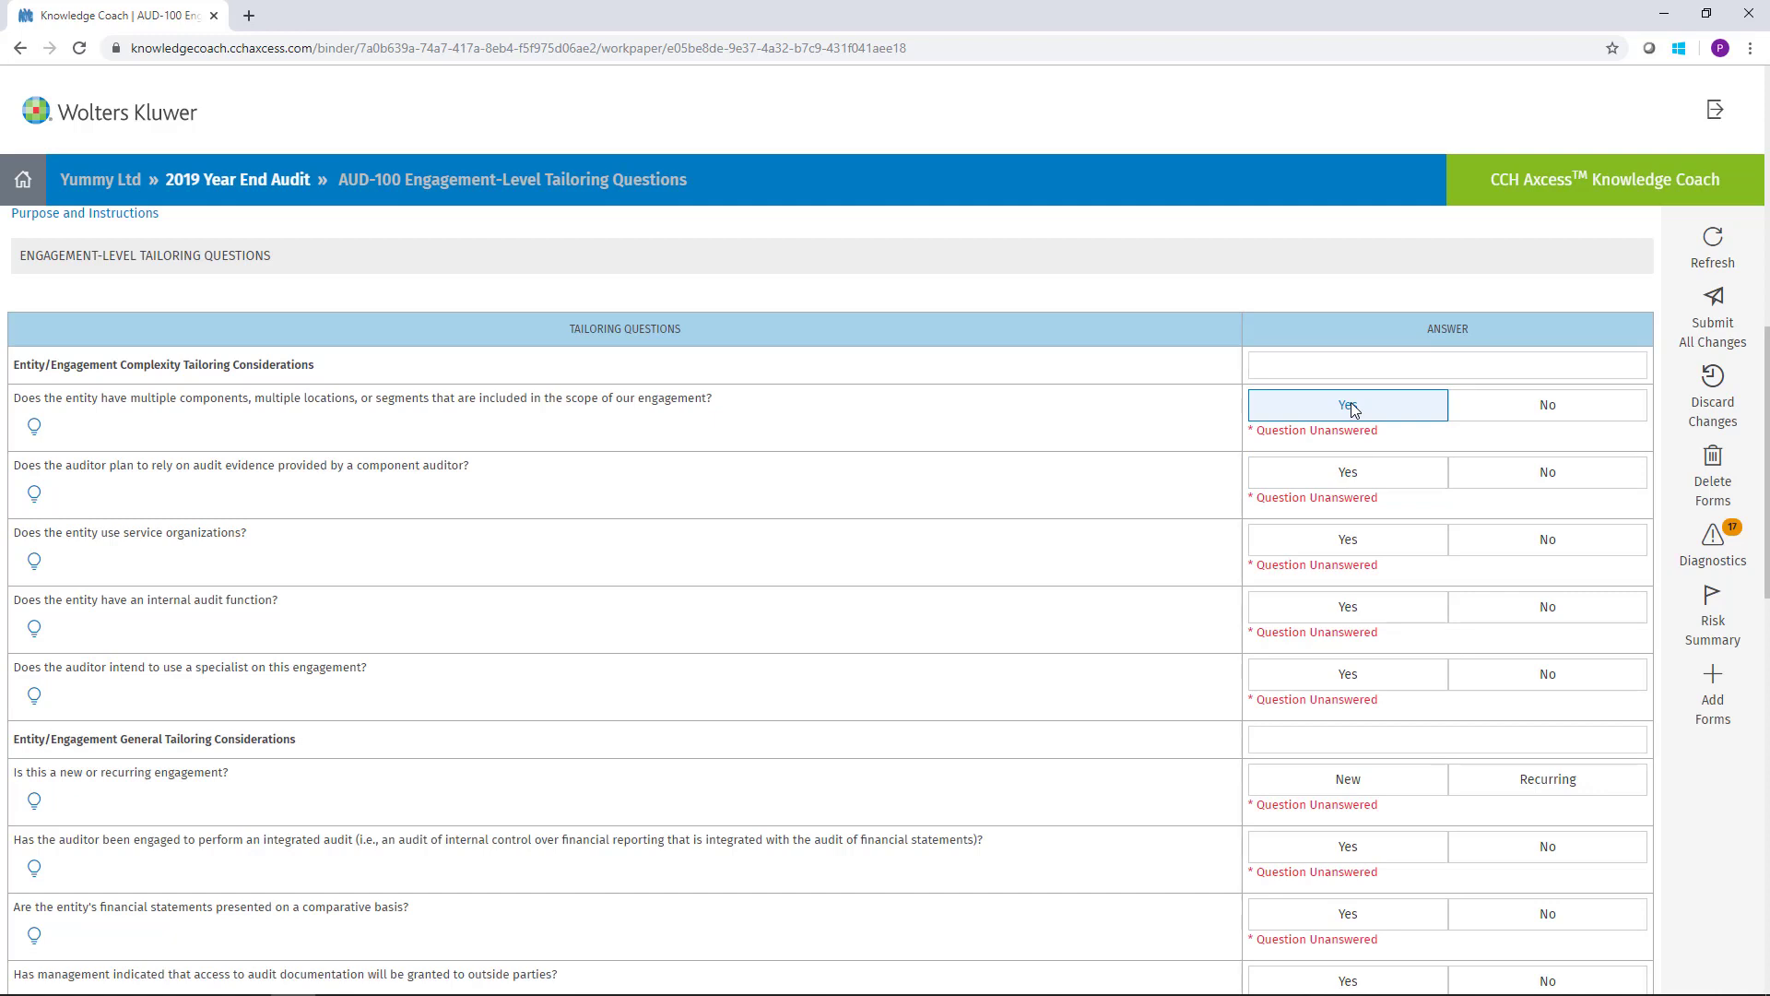
- Answer Yes for multiple components, No for component auditor, No for service organizations
click(1347, 404)
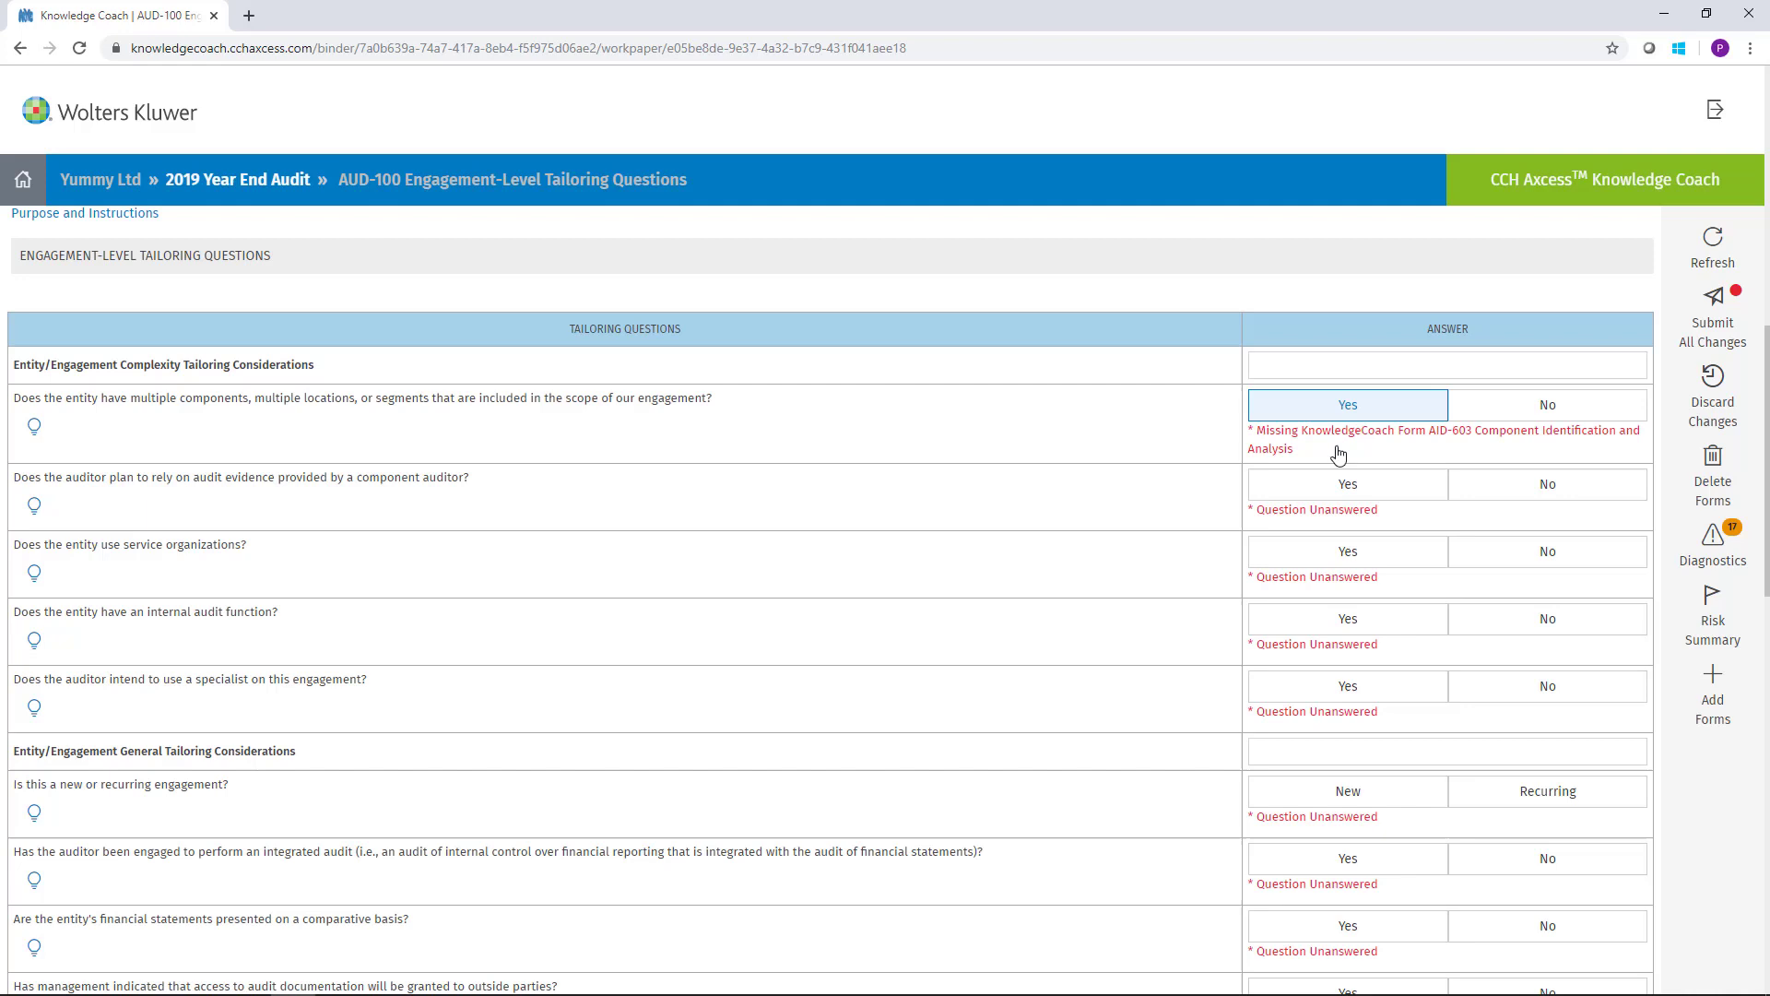
click(1547, 484)
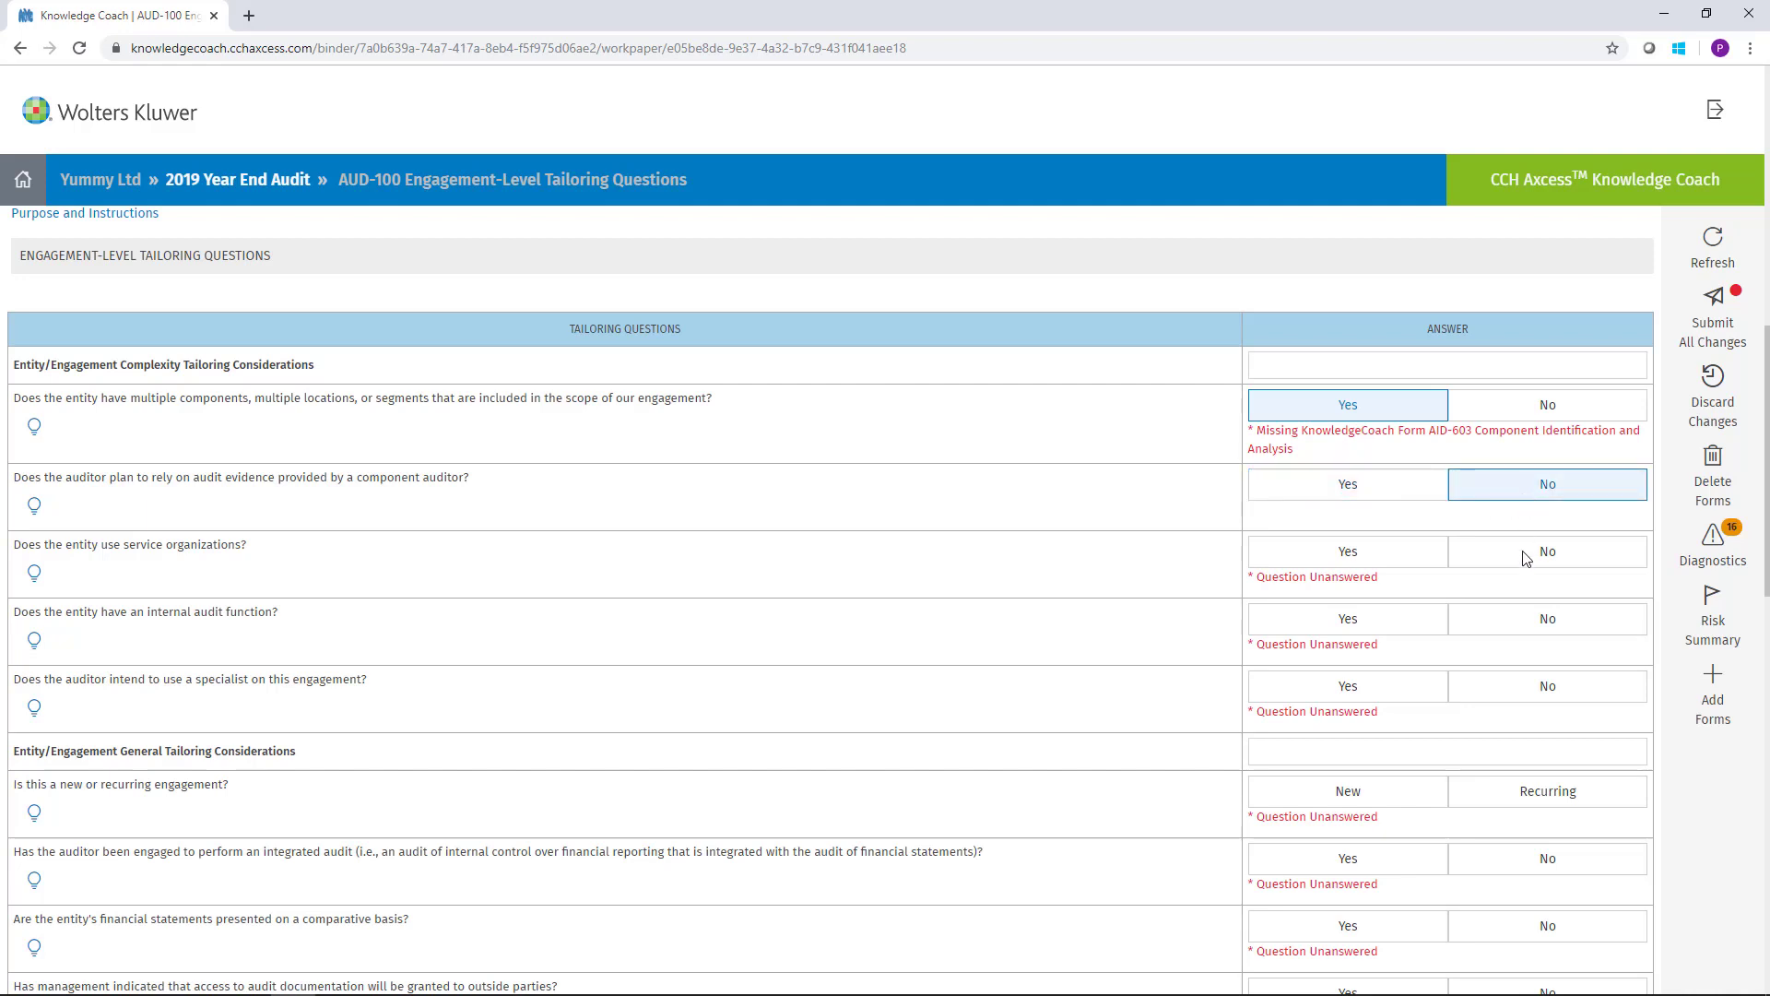
click(1347, 617)
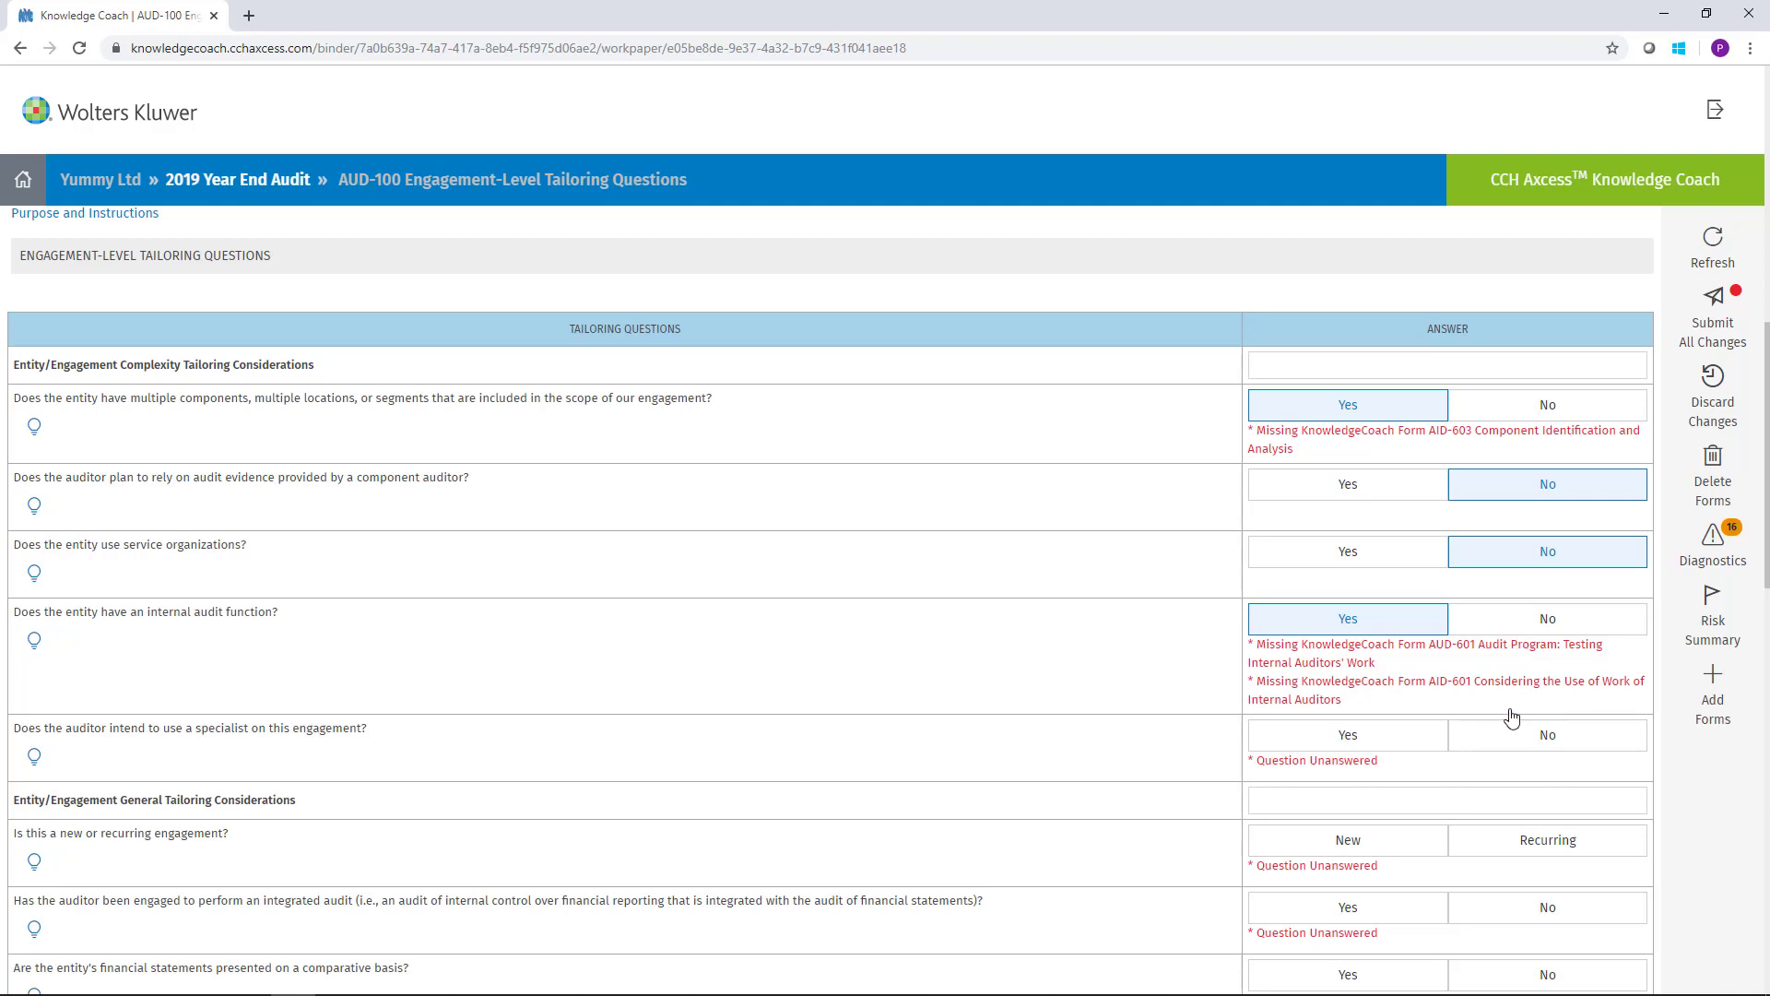
mouse_move(1498, 724)
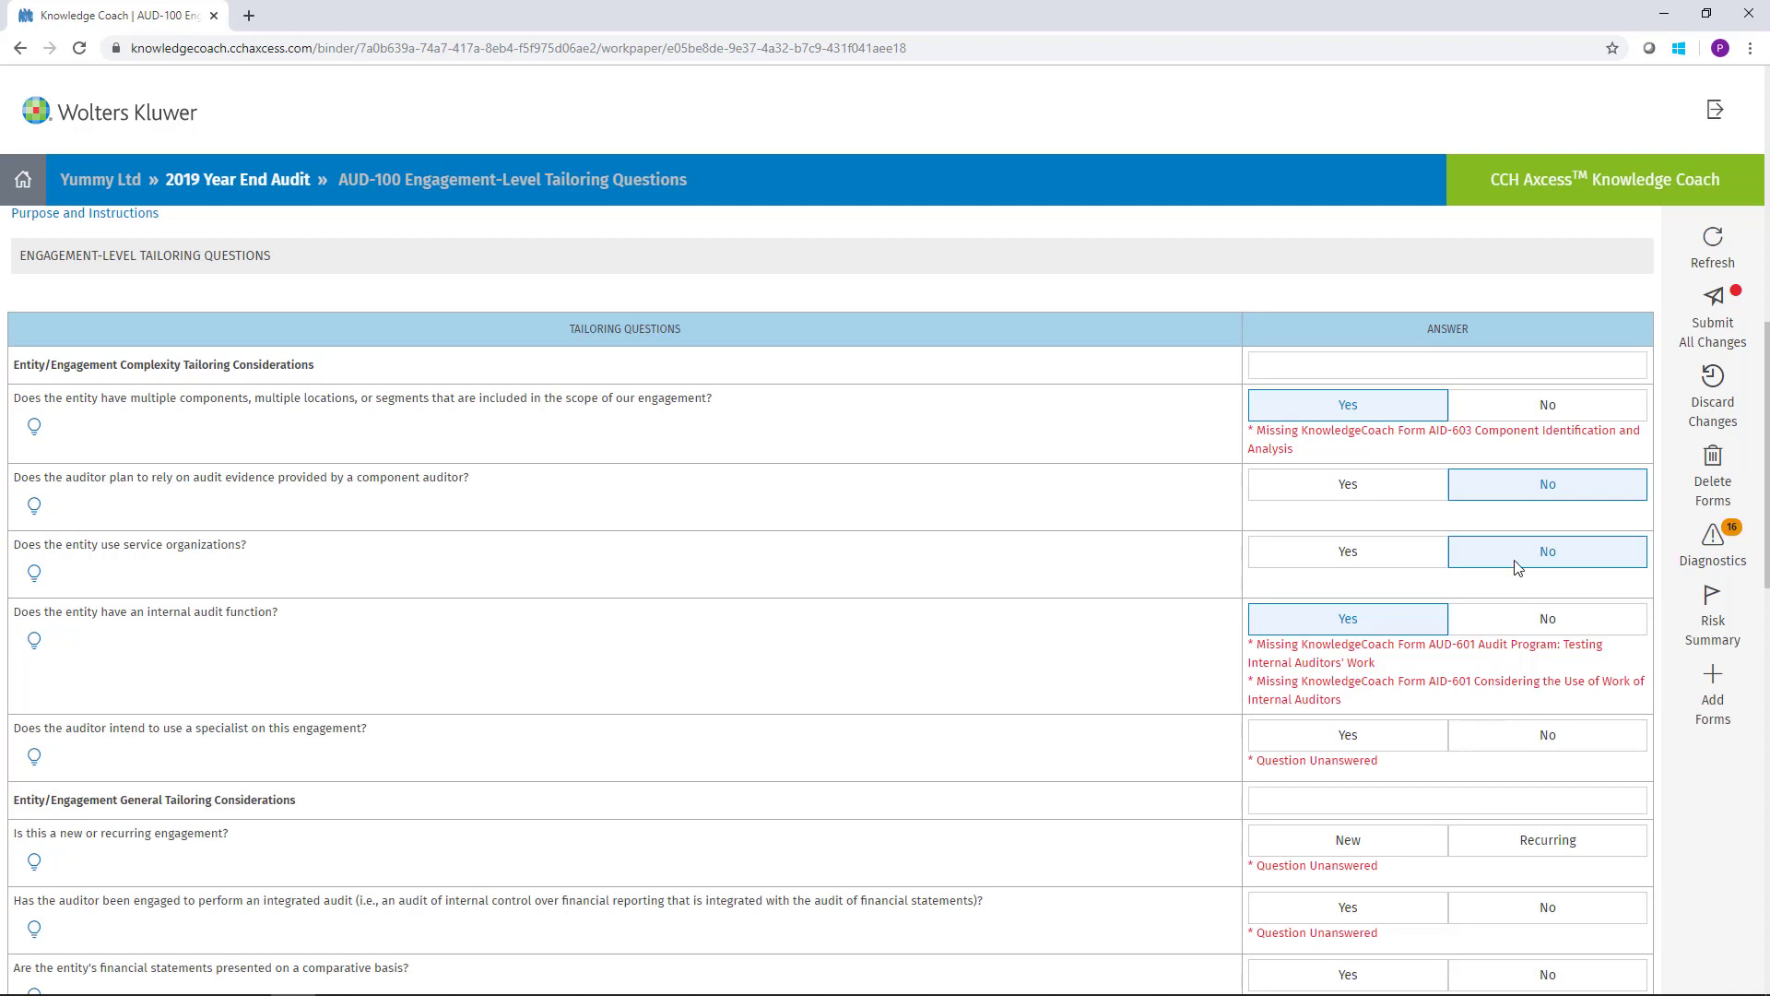
mouse_move(1711, 545)
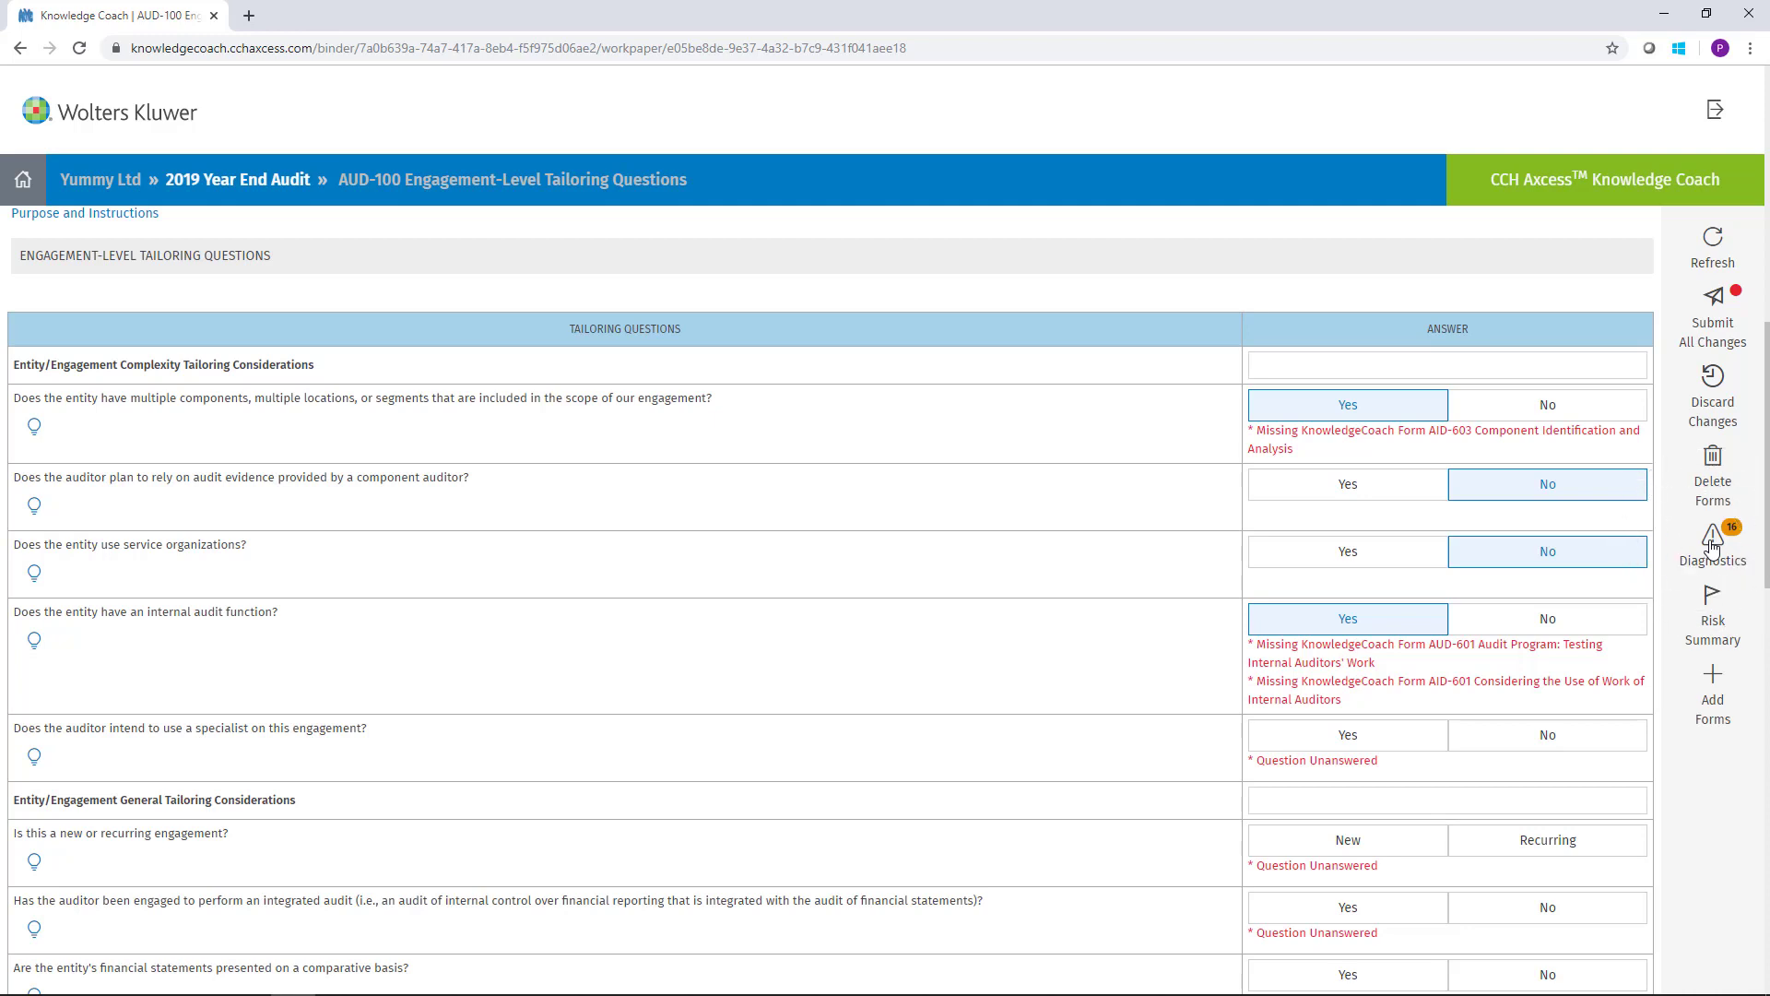
mouse_move(1710, 554)
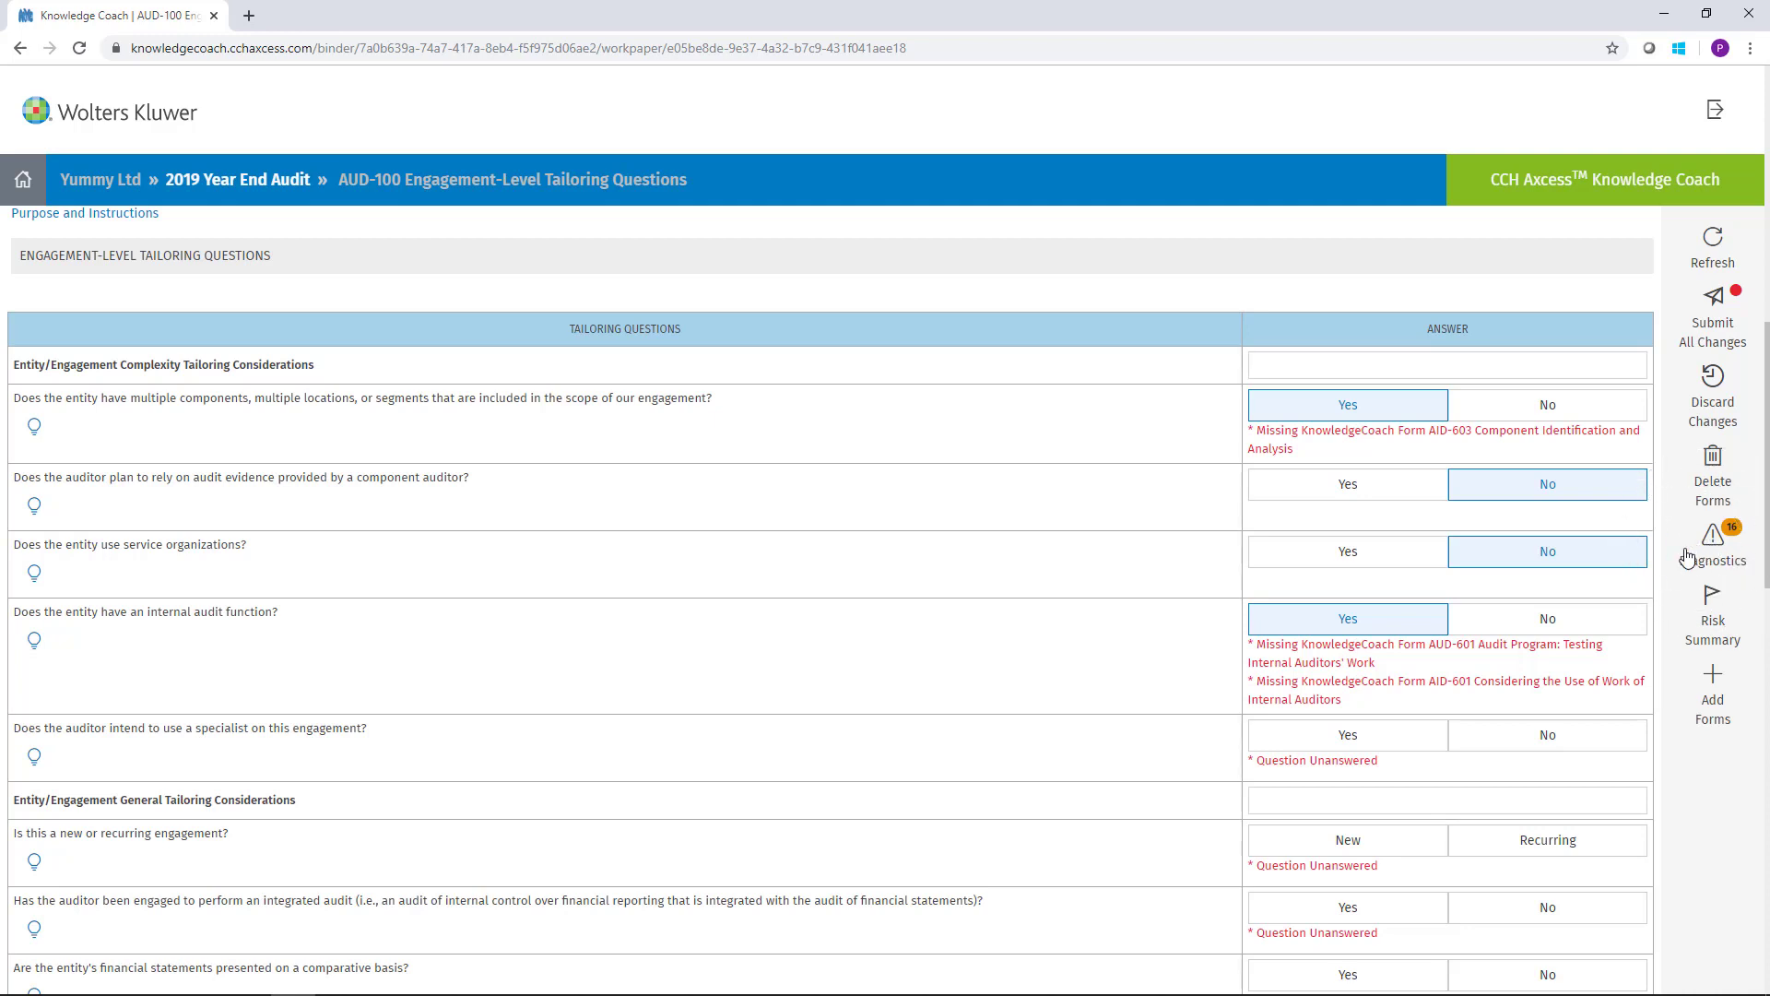
mouse_move(1060, 582)
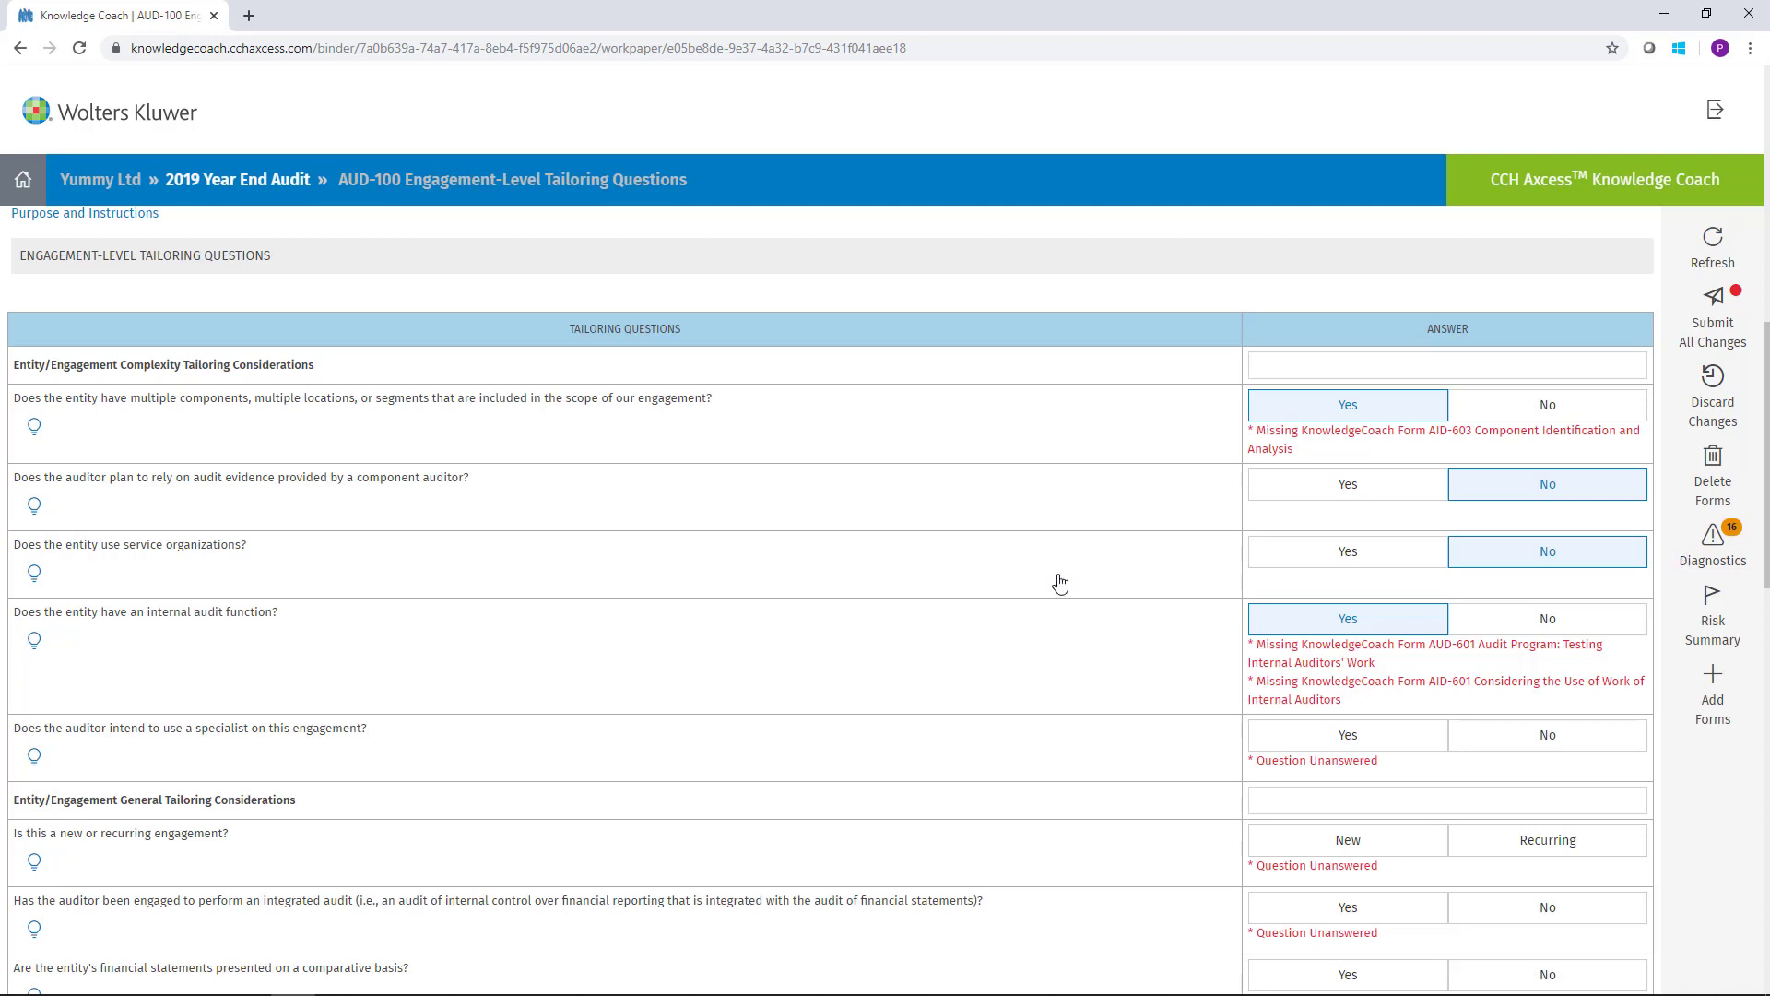
mouse_move(237, 178)
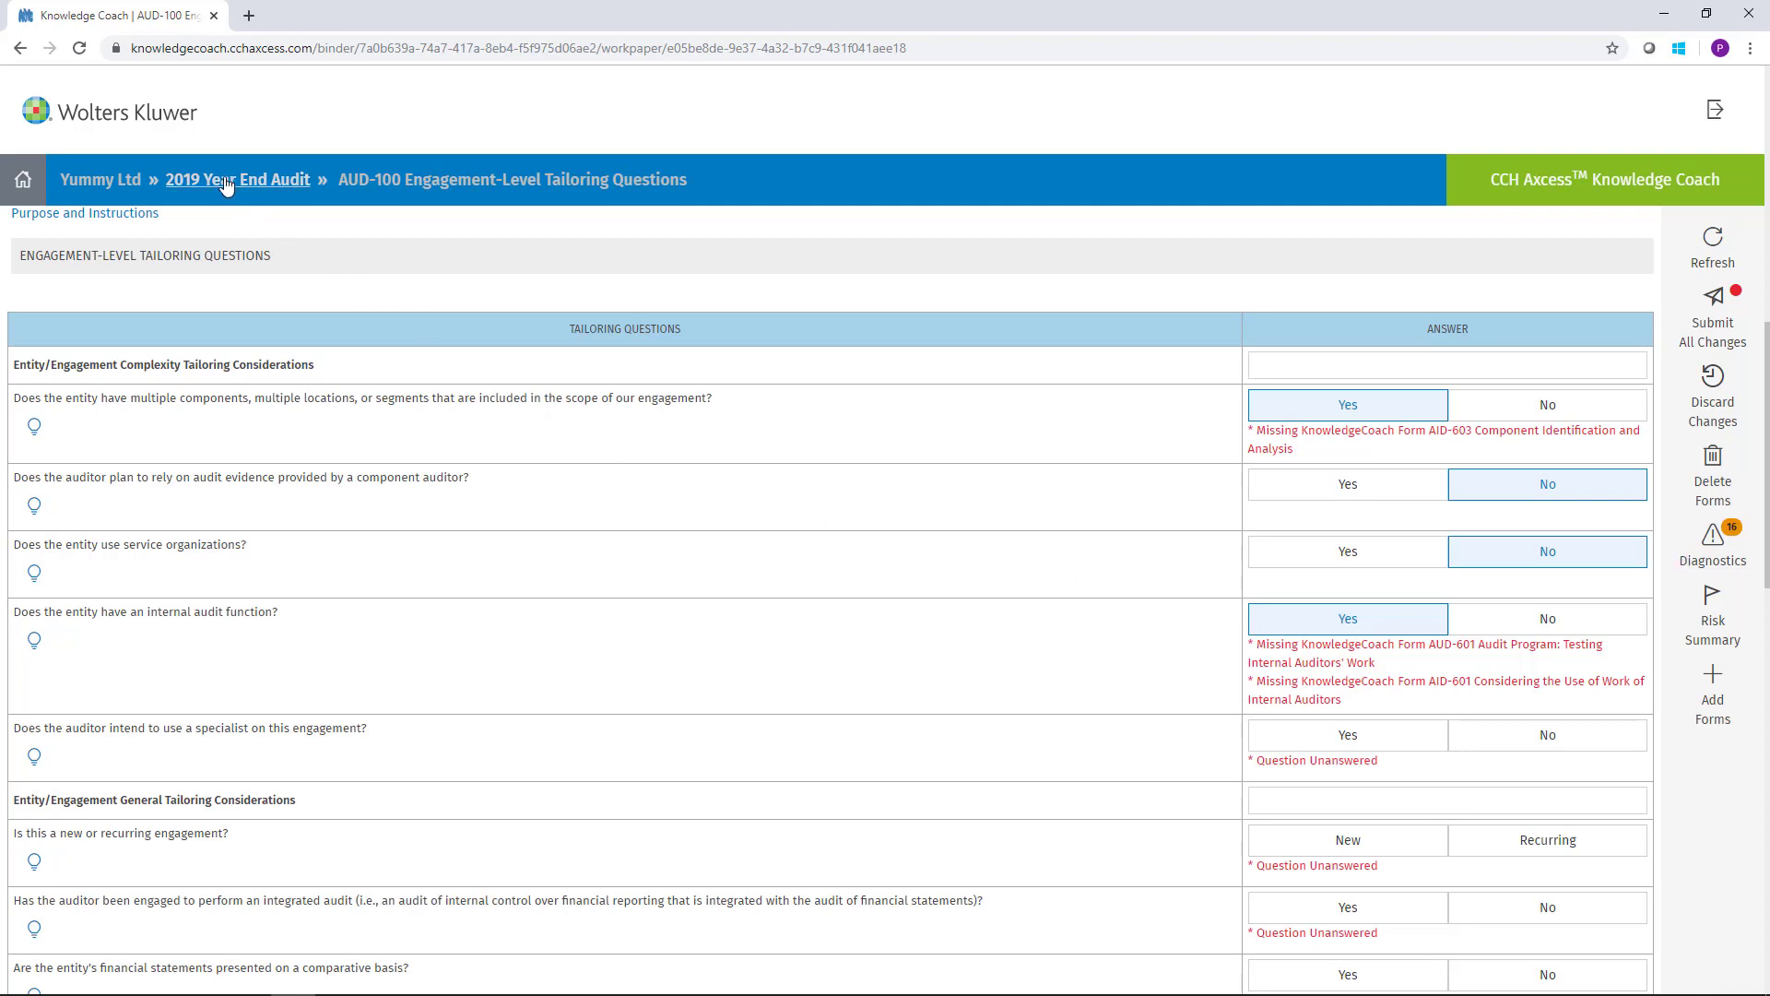
- Go back to the 2019 Year End Audit dashboard using the header breadcrumb
click(237, 178)
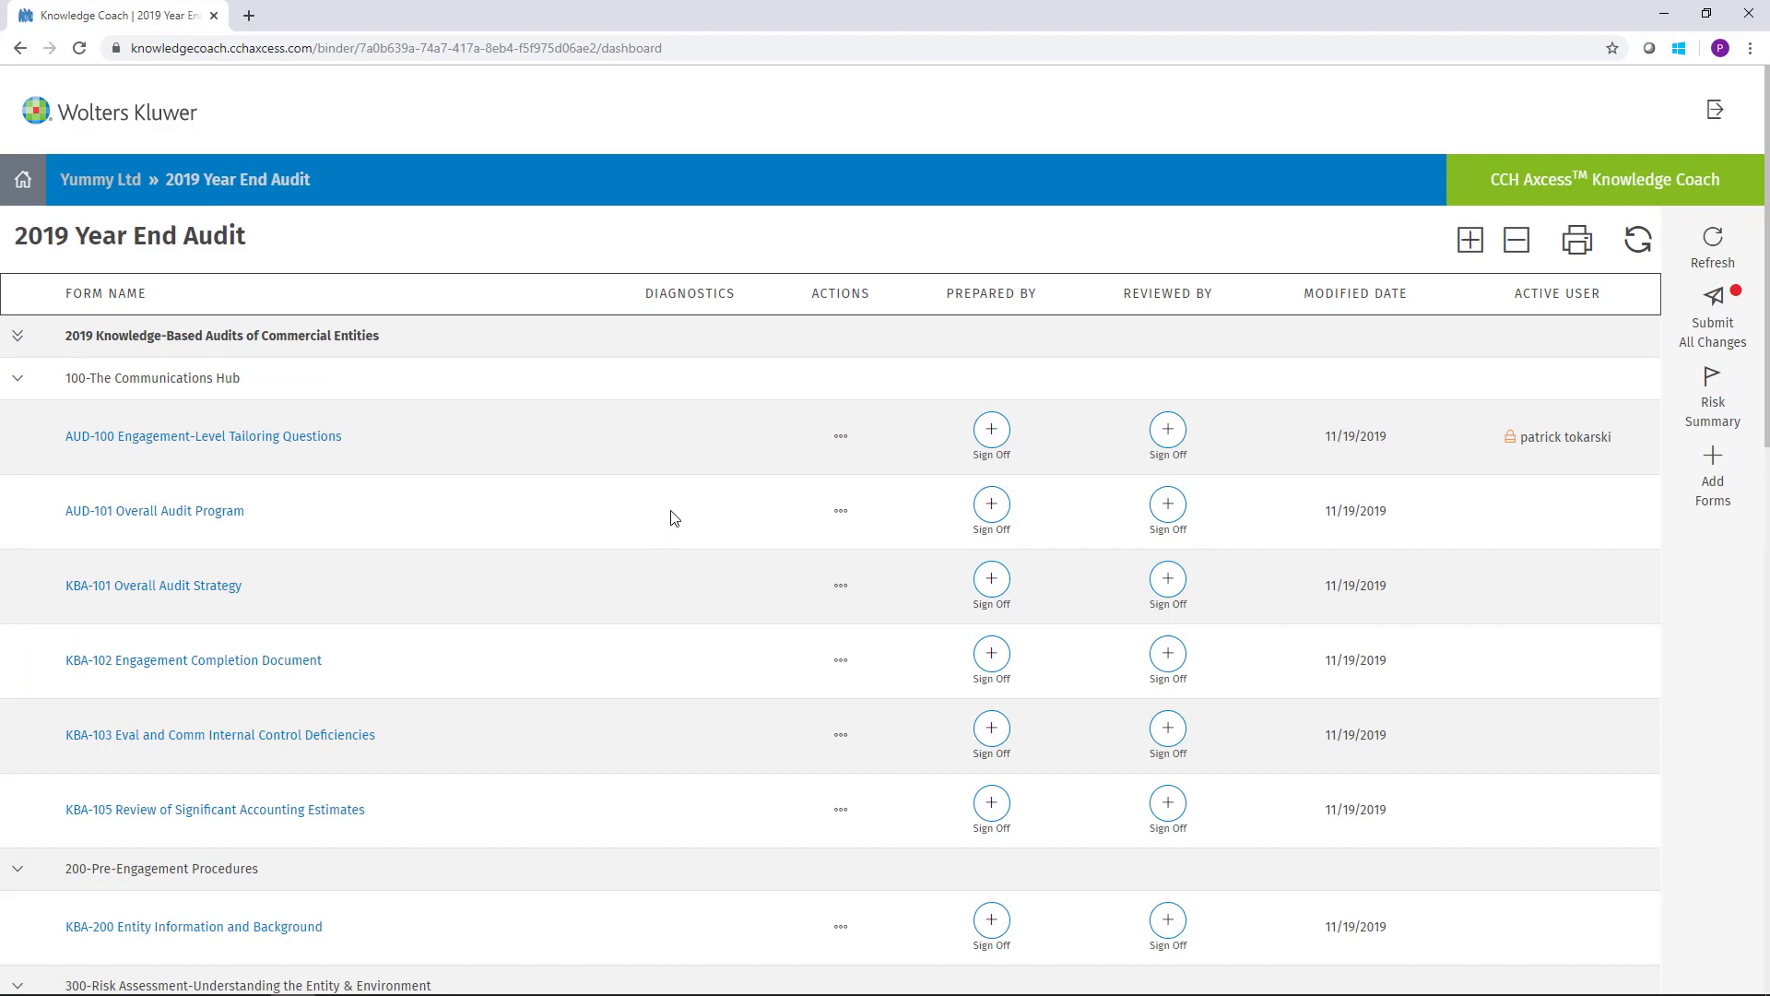
mouse_move(715, 517)
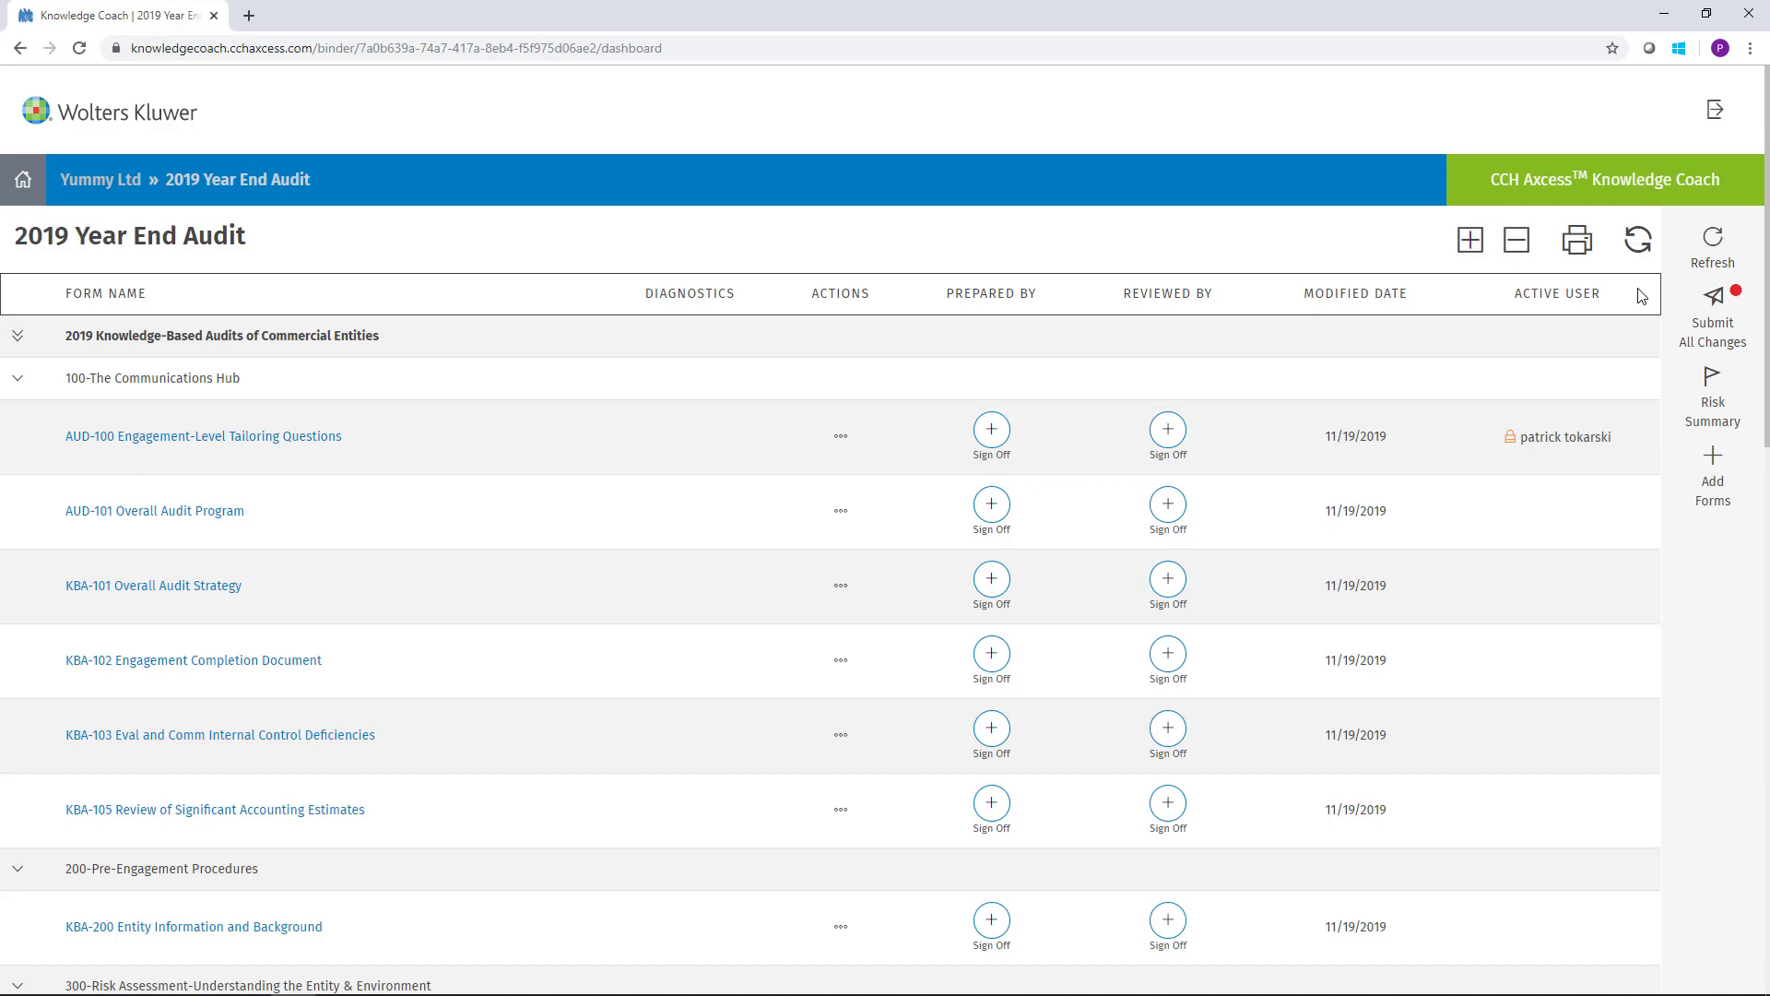
mouse_move(1636, 241)
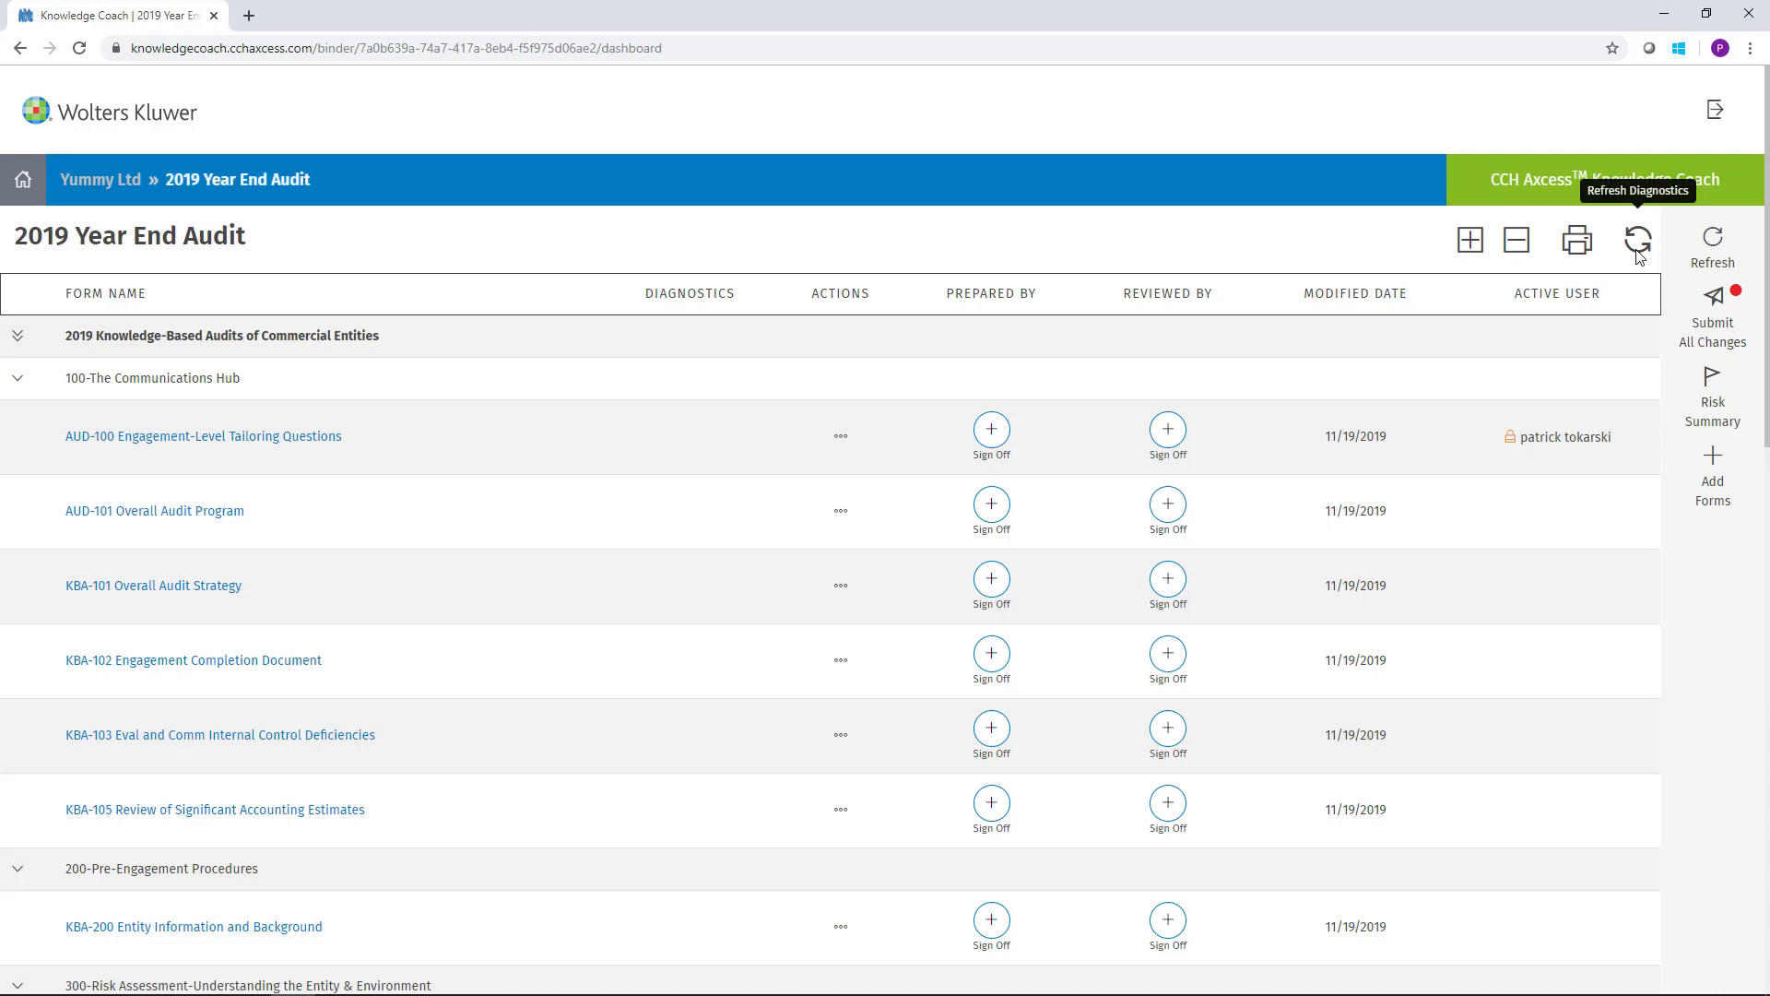
- Refresh diagnostics for all forms so open-diagnostic indicators appear beside them
click(1639, 240)
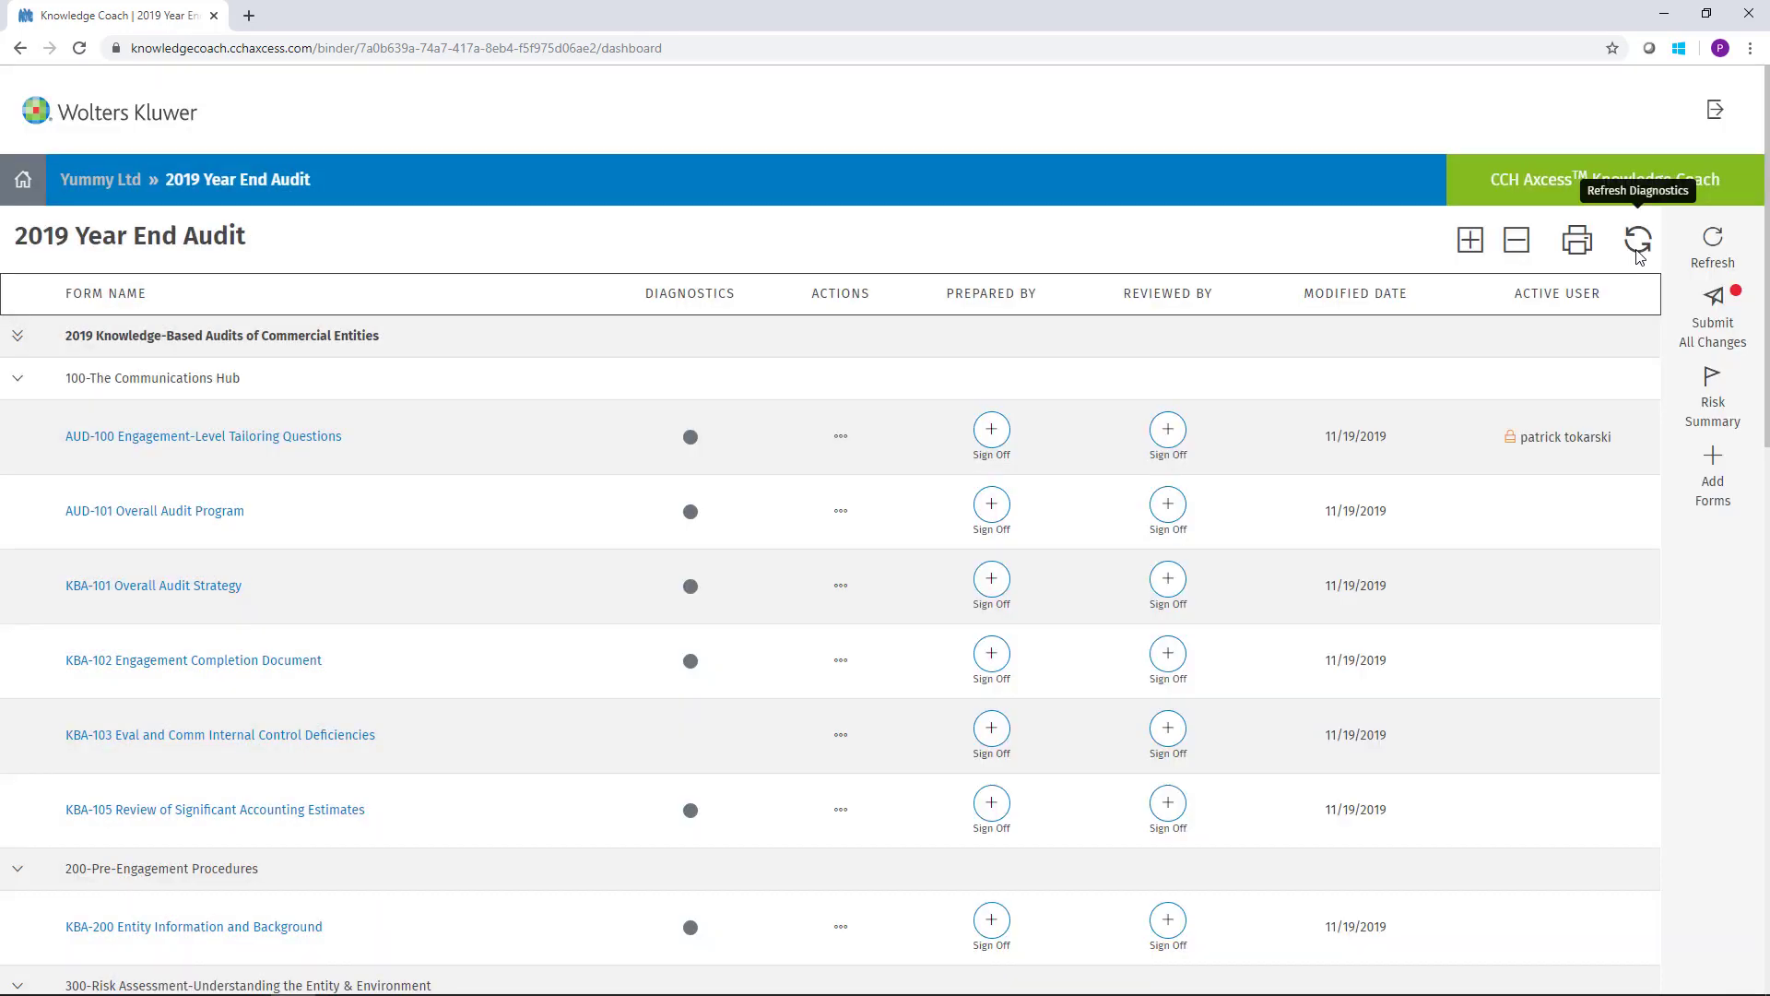
mouse_move(694, 457)
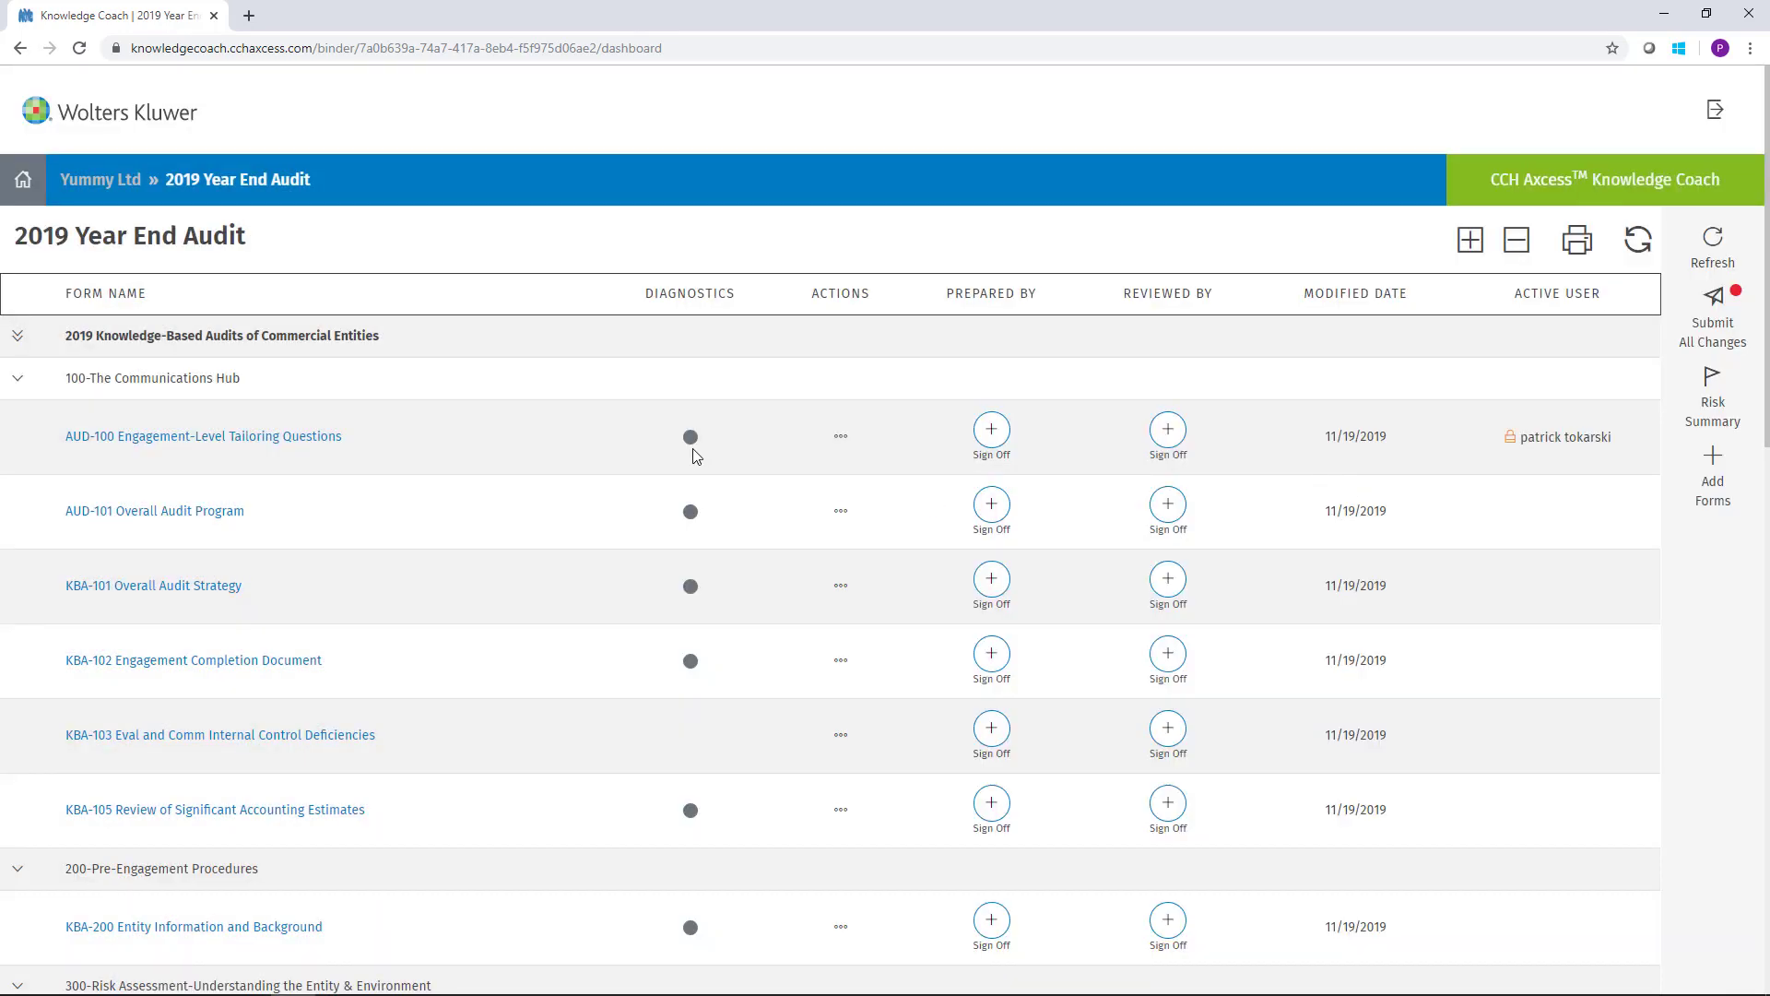
mouse_move(684, 537)
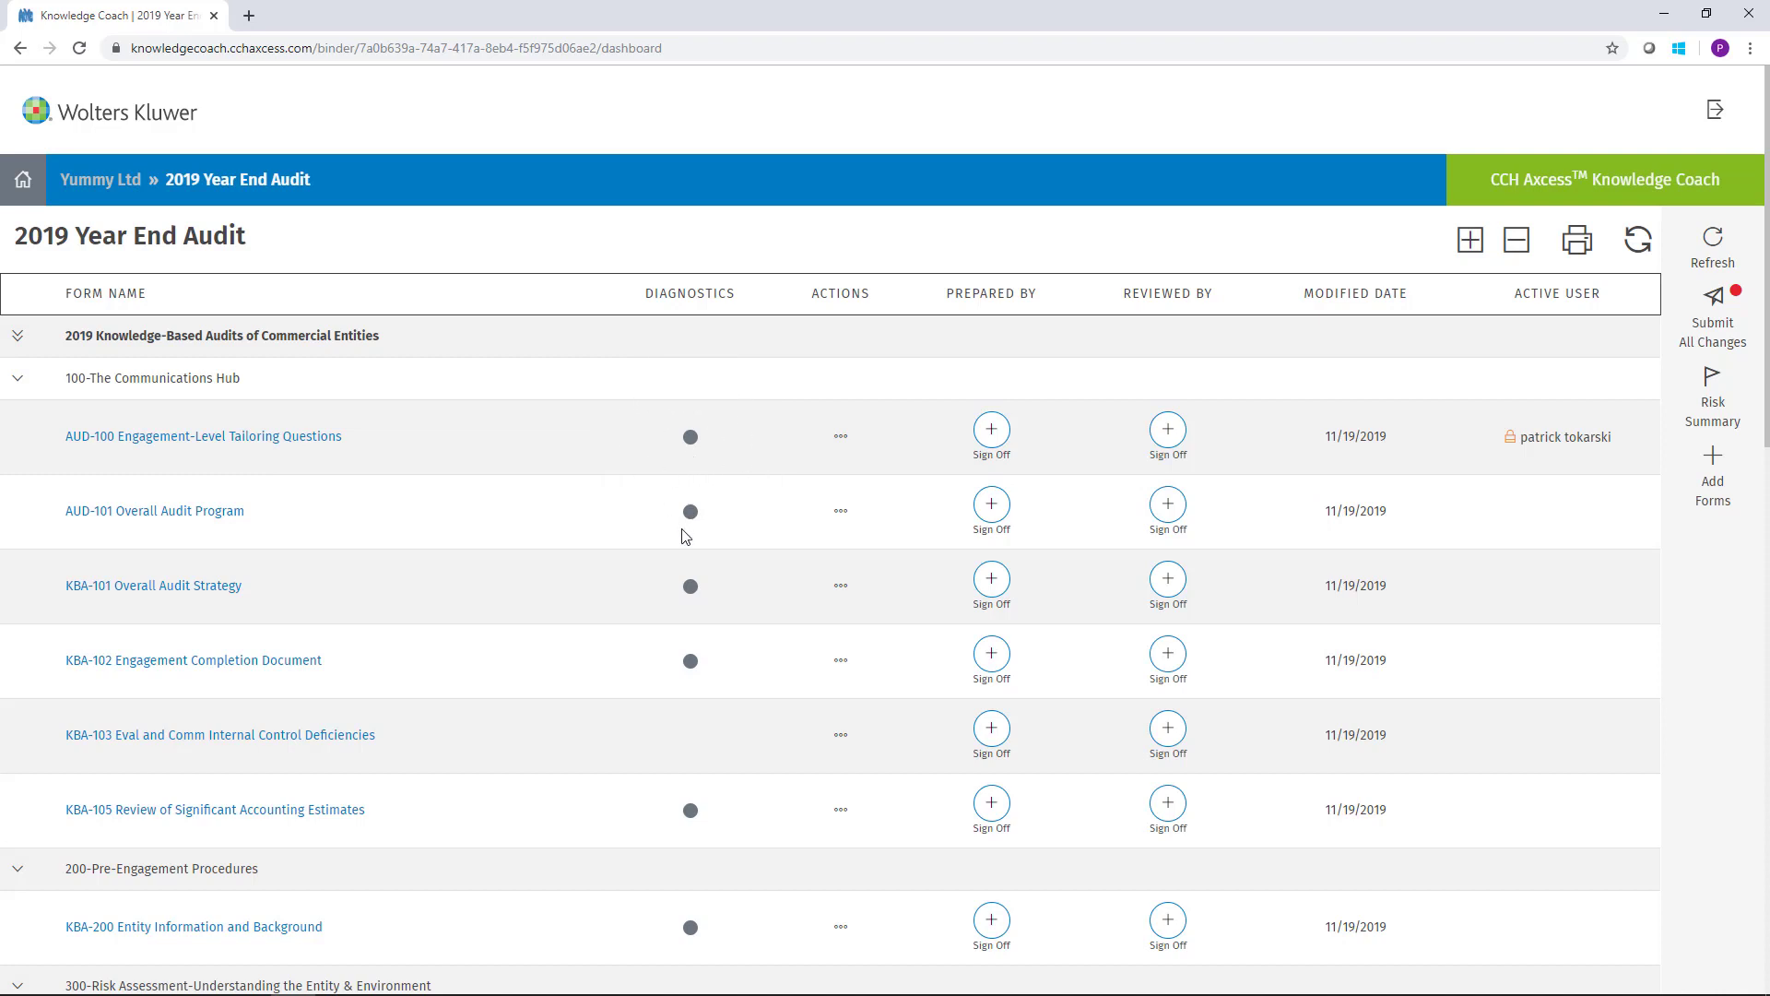
mouse_move(690, 539)
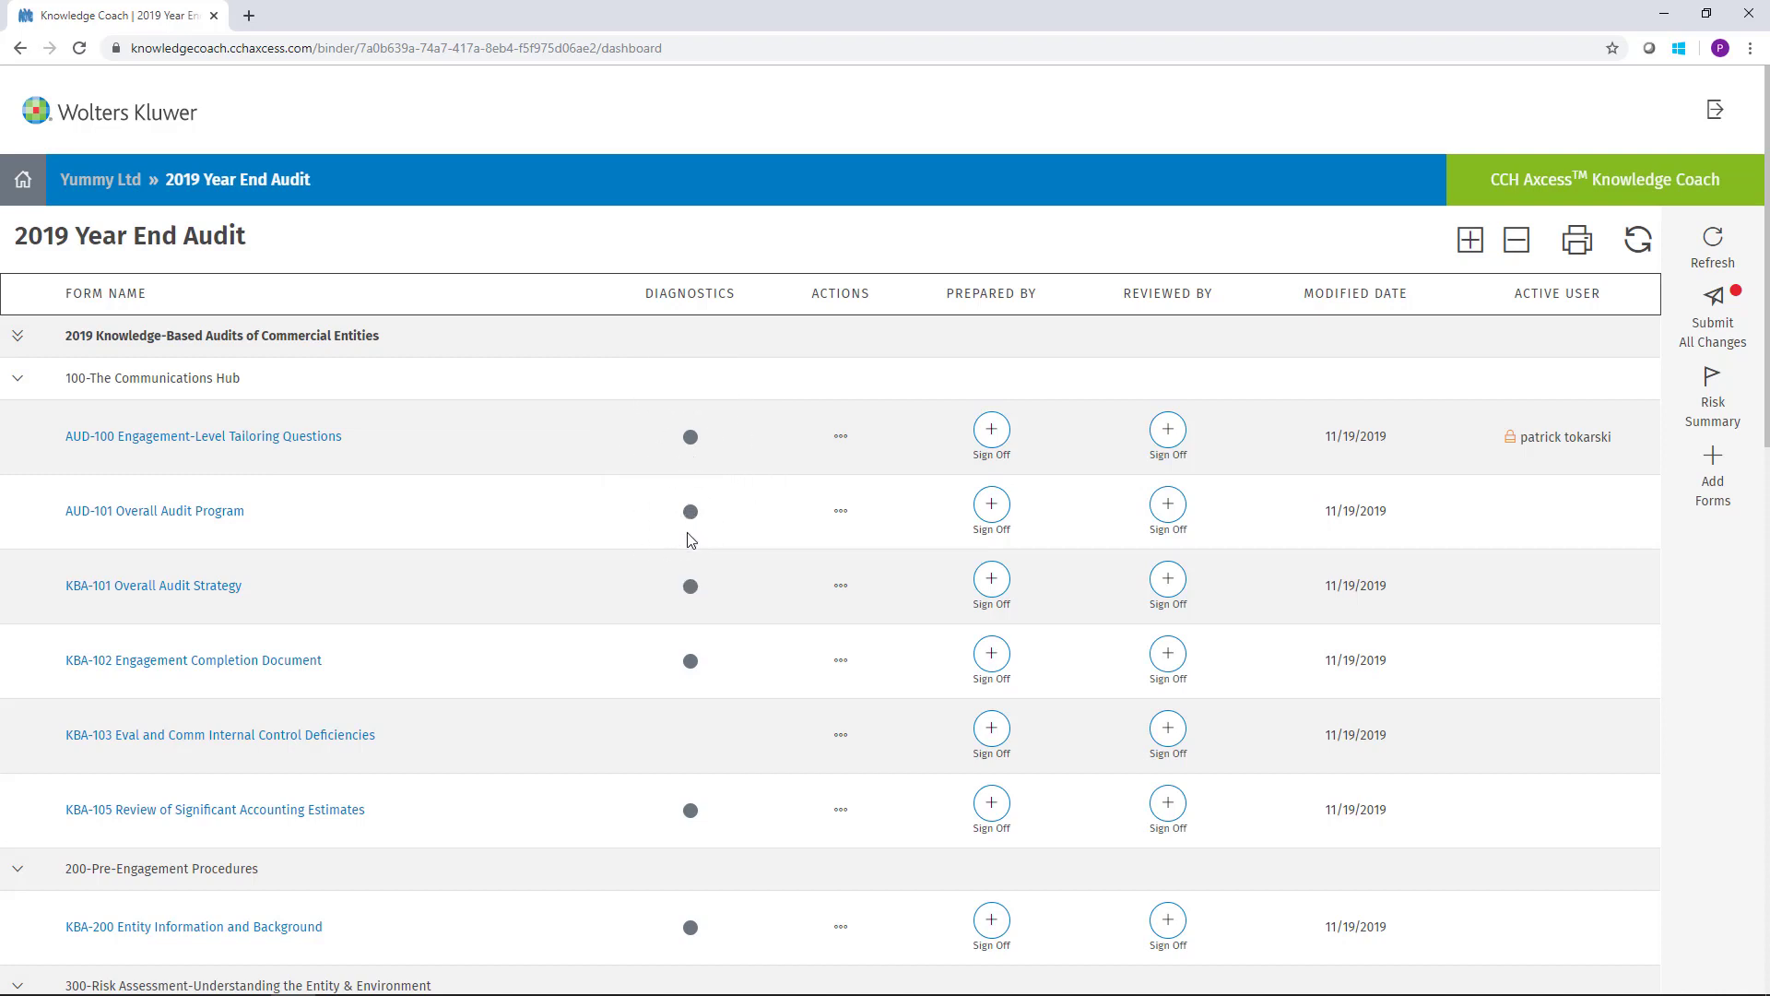